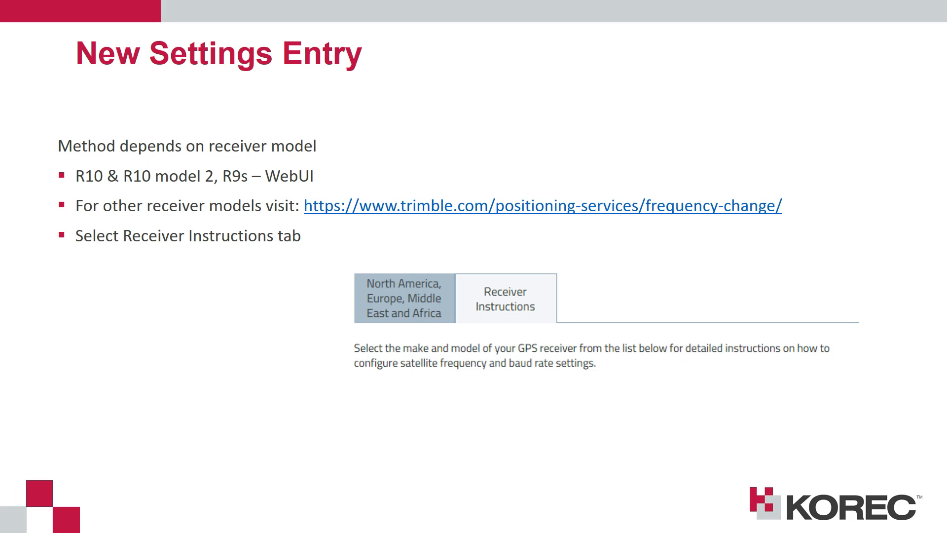
- Advance the slideshow to the Contact Info slide and bring up Trimble Installation Manager
key(Right)
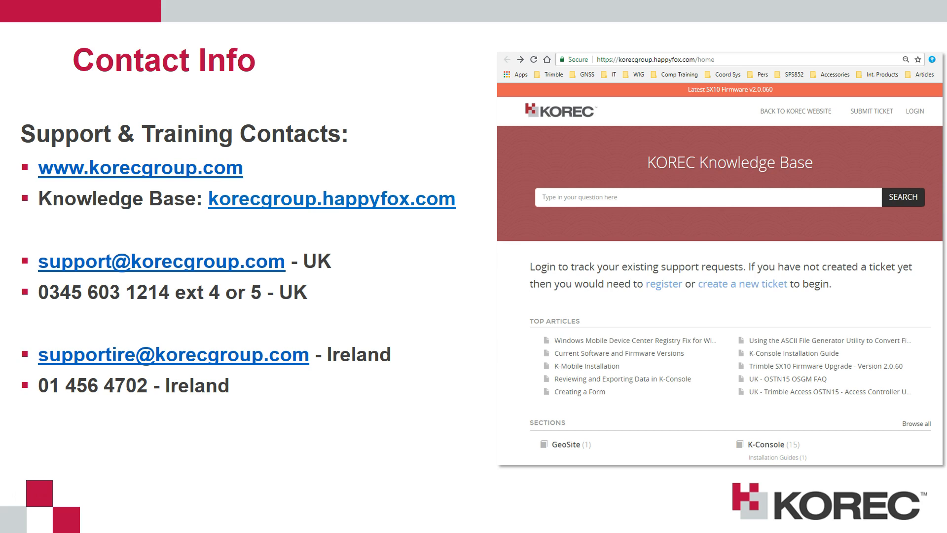
key(alt+tab)
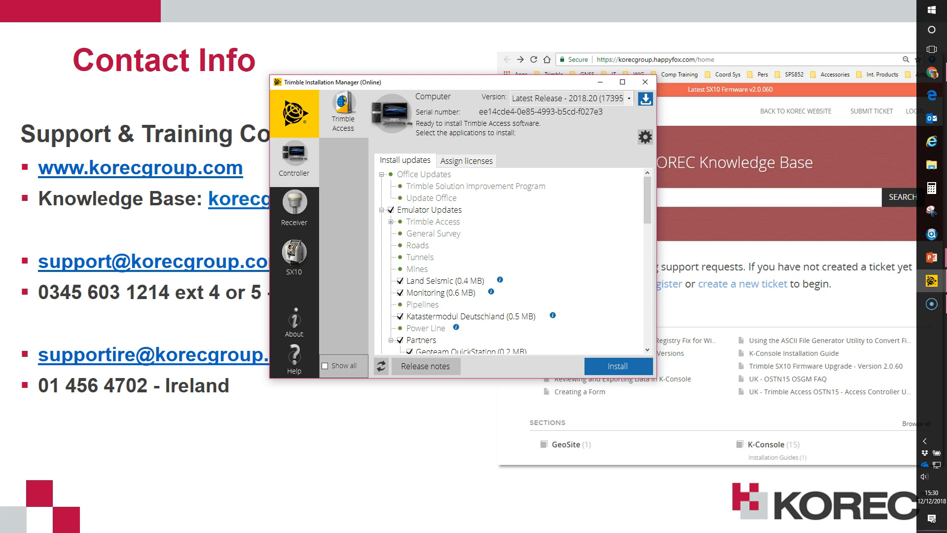
mouse_move(293, 210)
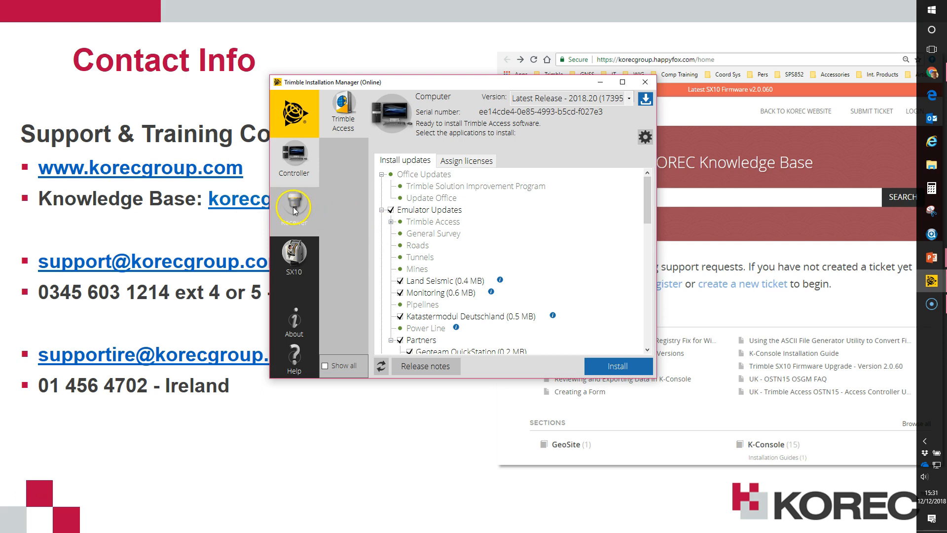
- Check the R10 receiver's current 5.34 firmware, then select version 5.35 to install
click(294, 208)
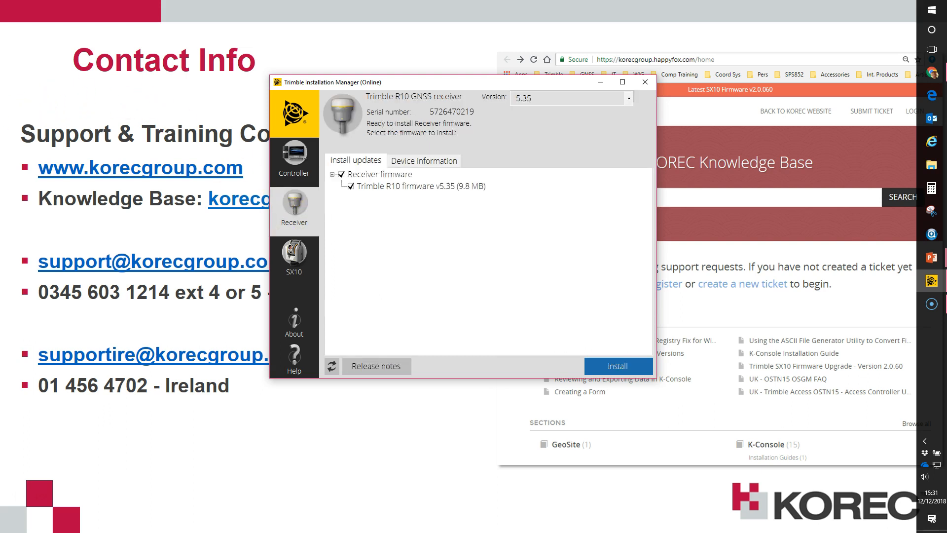
click(424, 160)
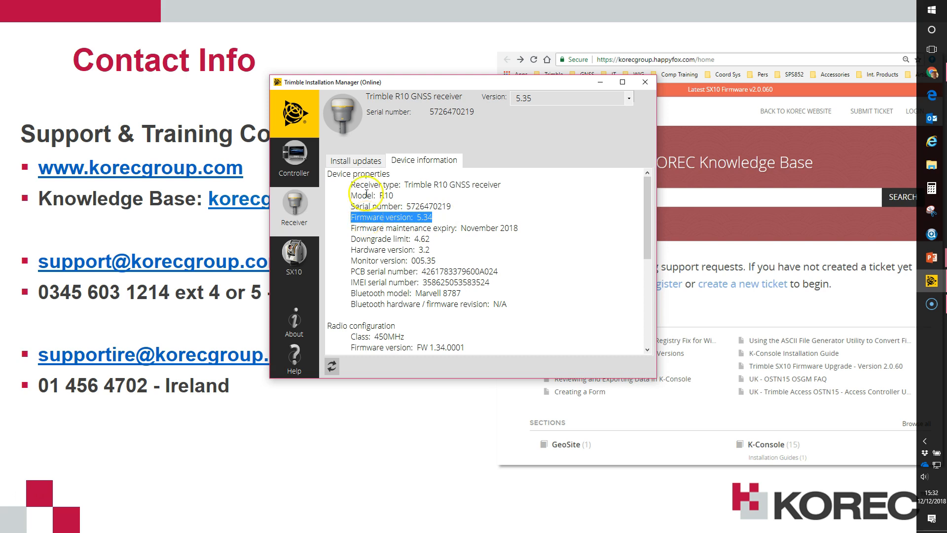
click(355, 160)
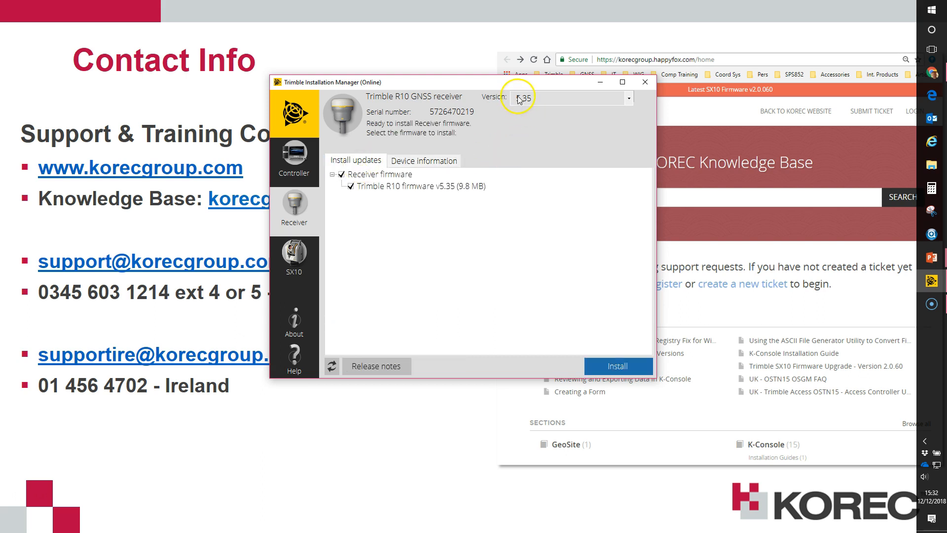
click(629, 98)
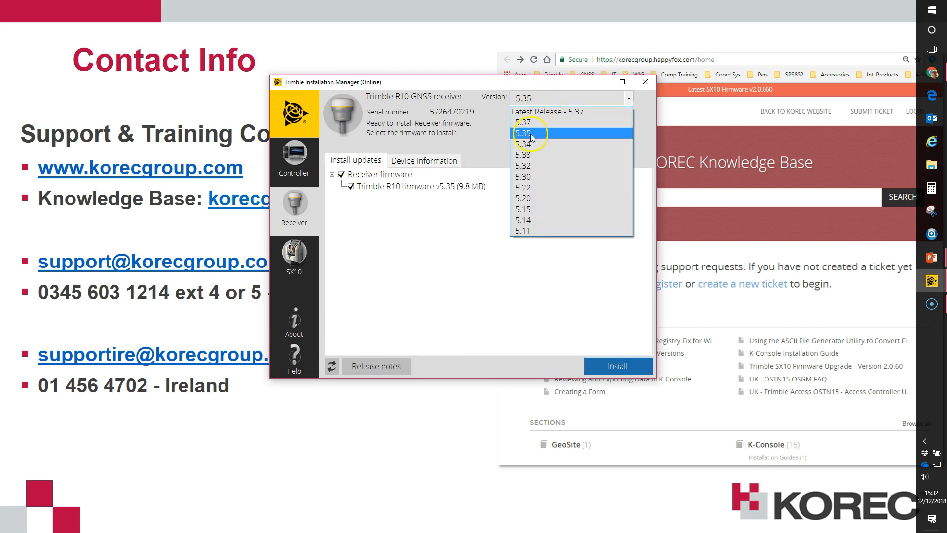
click(523, 132)
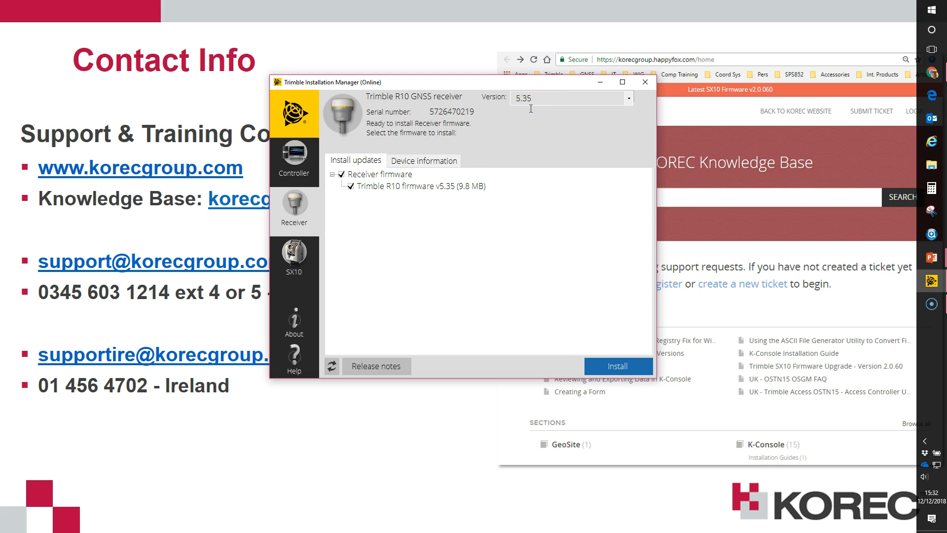
click(628, 98)
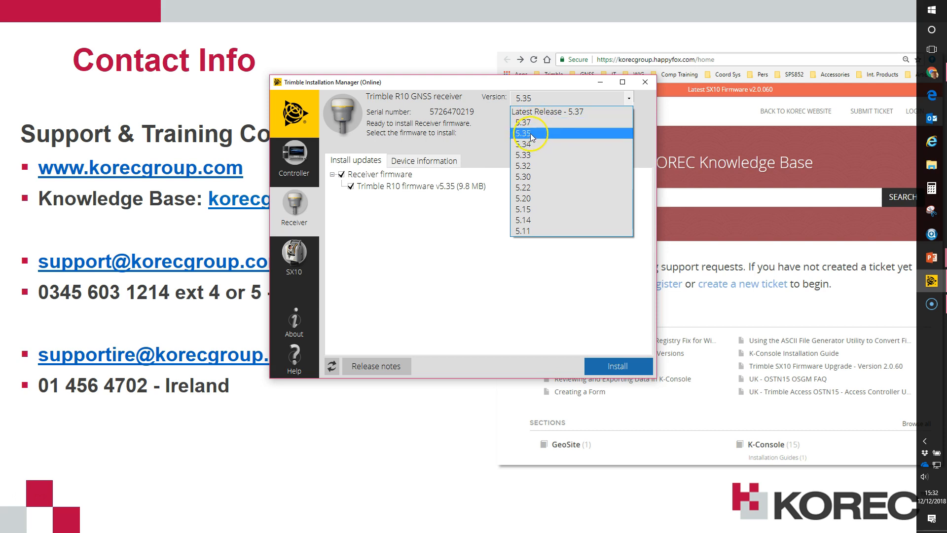
click(528, 133)
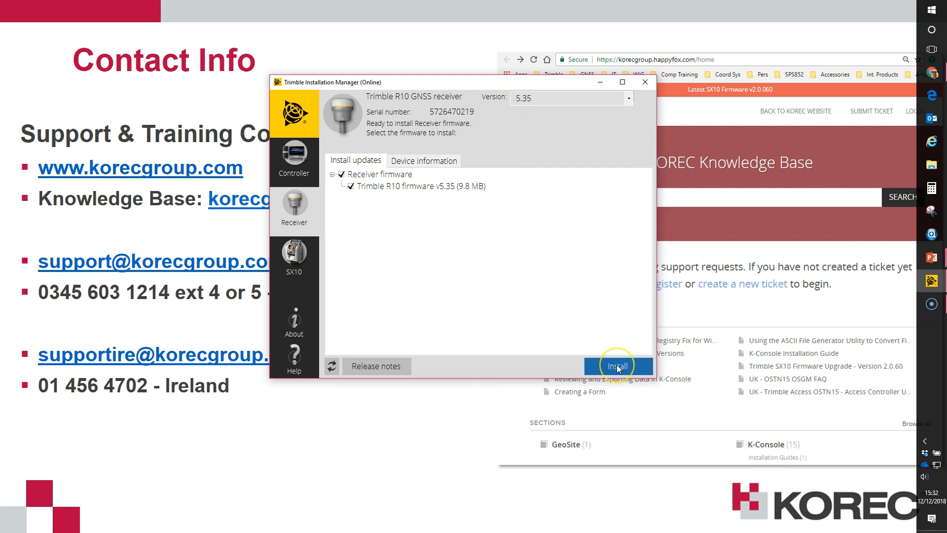
- Install R10 firmware 5.35, accepting the update warning, and finish
click(616, 365)
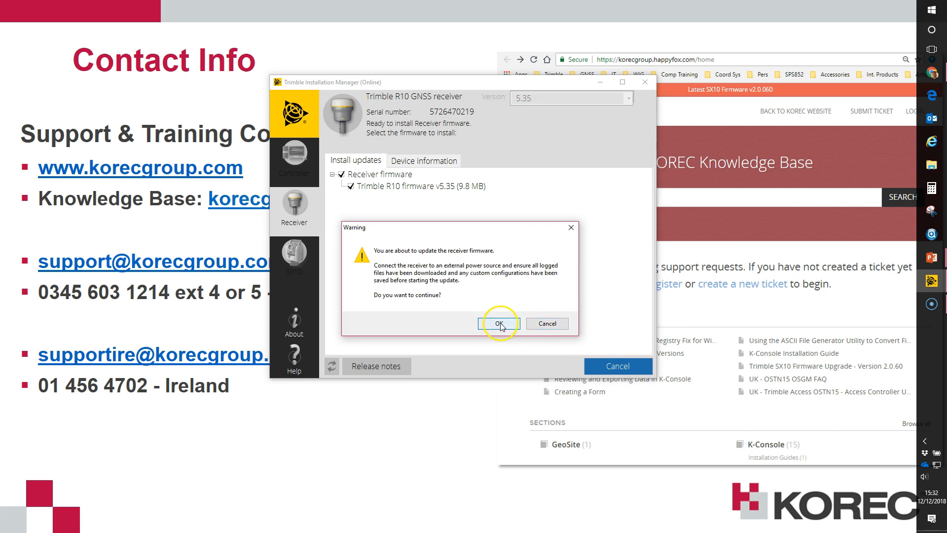
click(498, 323)
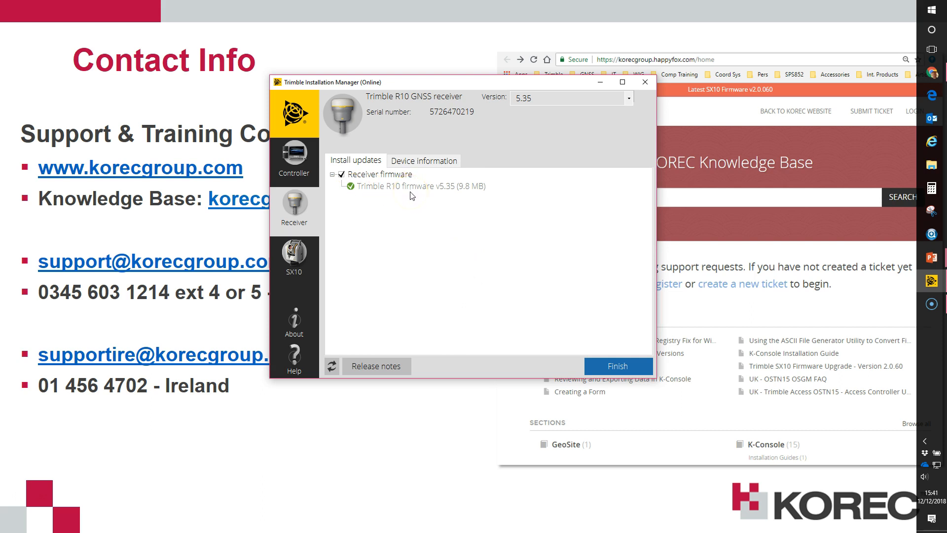
mouse_move(404, 194)
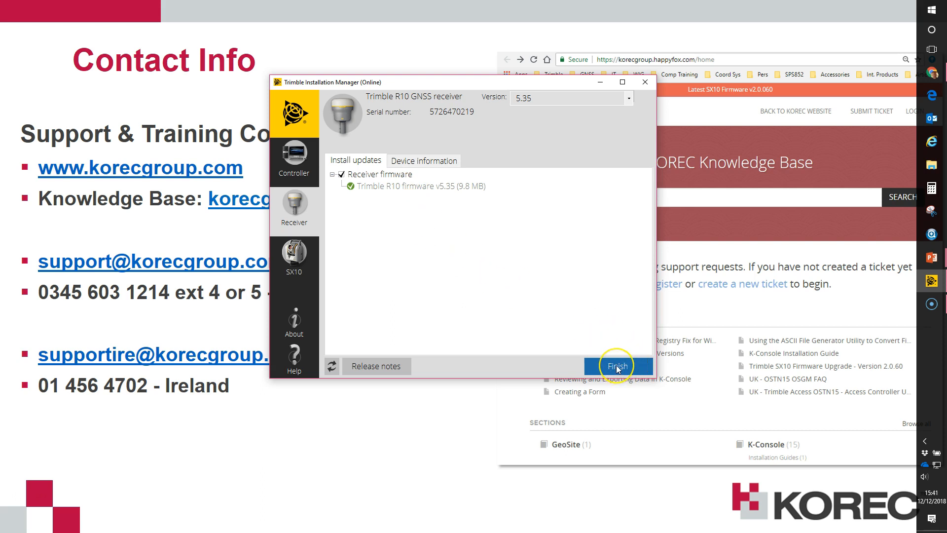
click(617, 365)
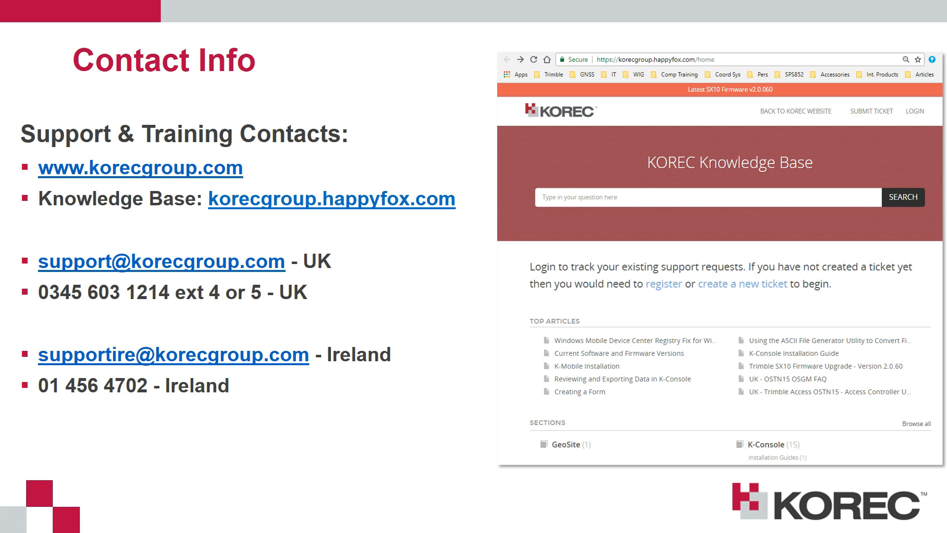
- Leave the PowerPoint slideshow to show the browser page
key(alt+tab)
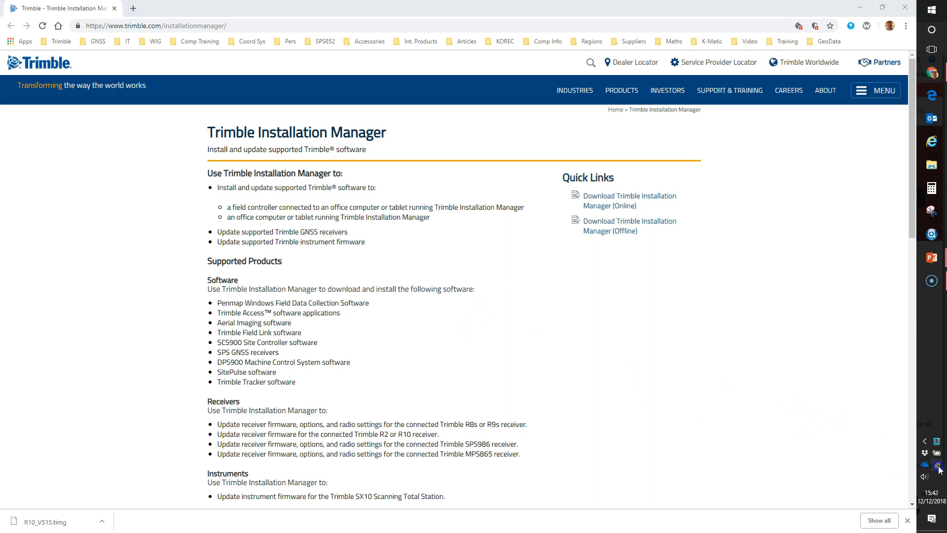
- Connect the PC to the open Trimble GNSS 2278 Wi-Fi network
click(936, 466)
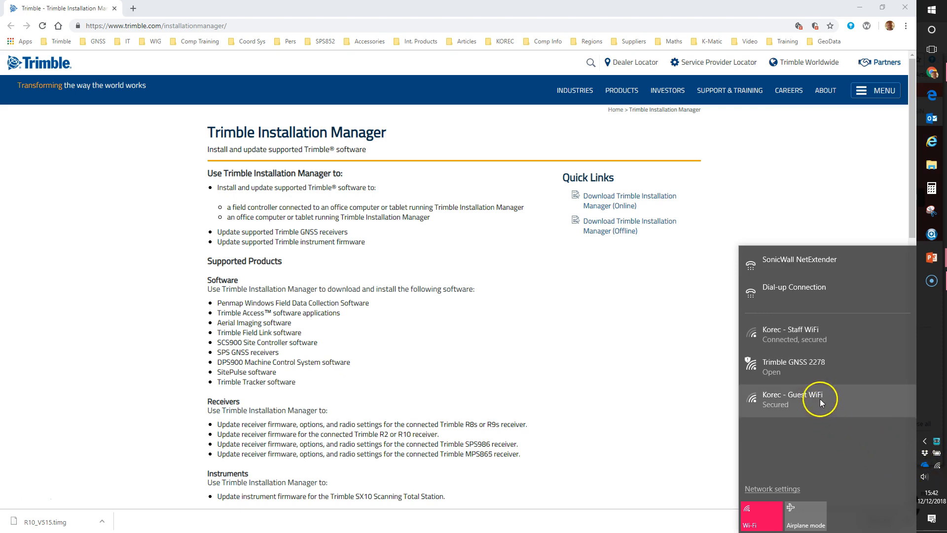
mouse_move(787, 367)
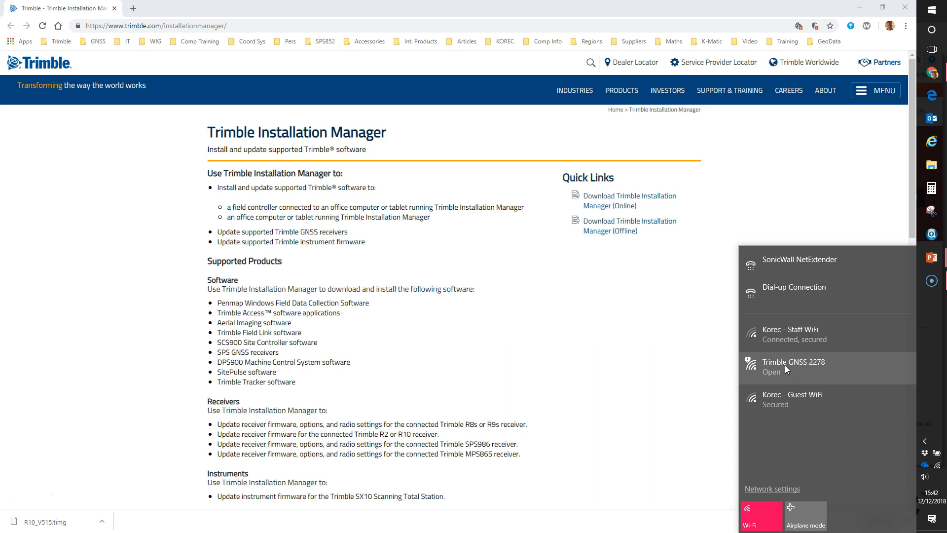
click(793, 366)
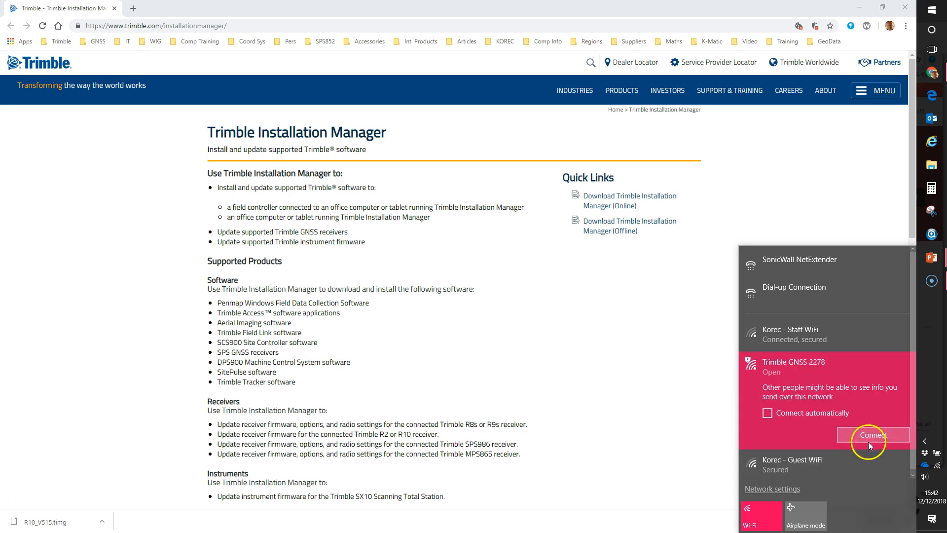
click(872, 435)
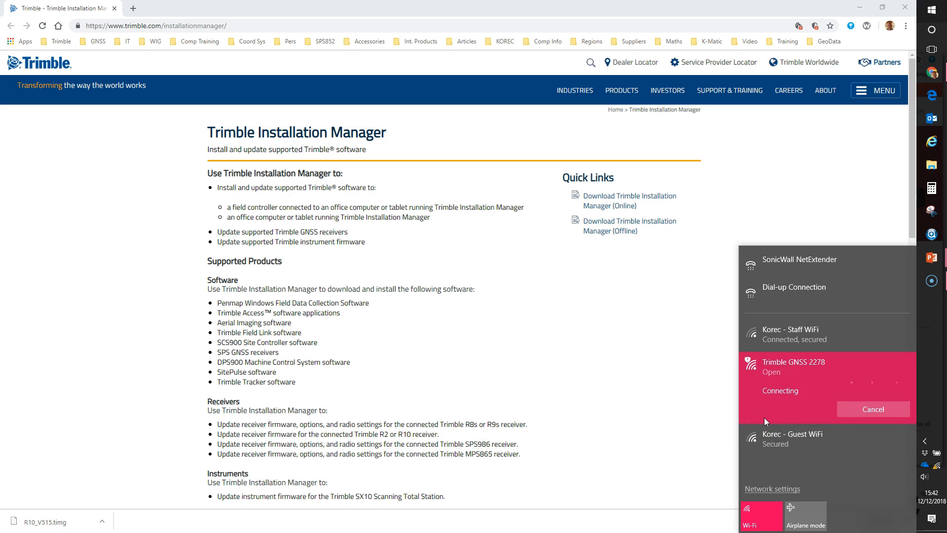
click(156, 25)
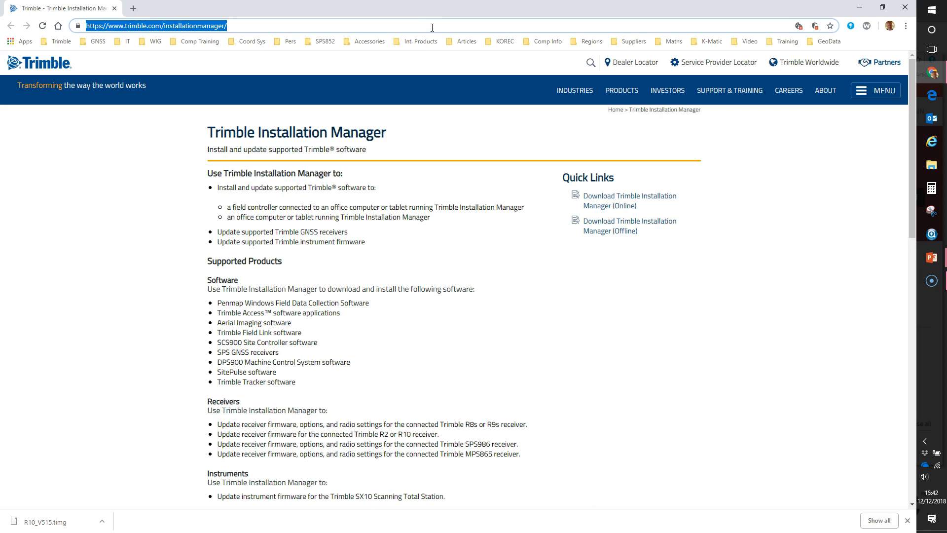
- Browse to 192.168.142.1, choose RTX/xFill as MSS service, and view the MSS summary
text(192.168.142.1)
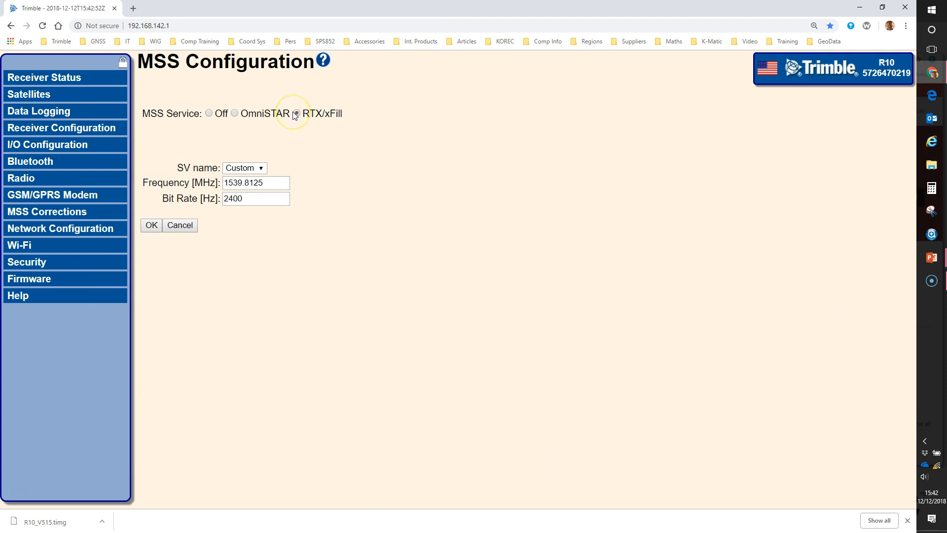
click(295, 114)
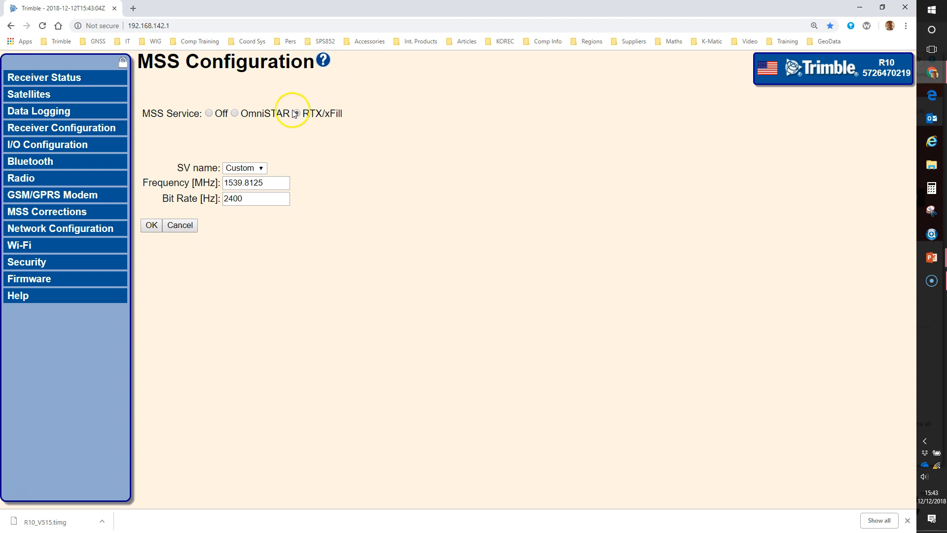
click(296, 113)
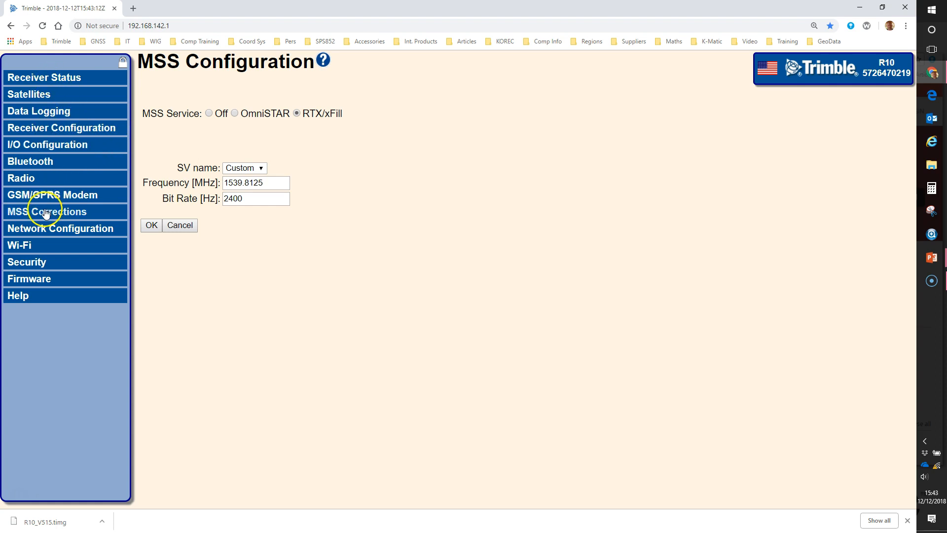
click(46, 212)
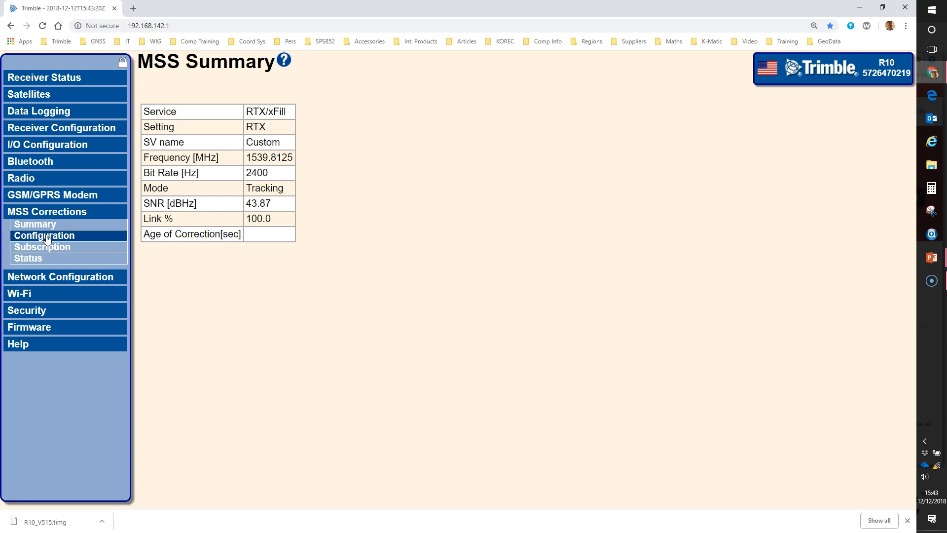
- Change the MSS frequency to 1545.49 MHz, keep bit rate 2400 Hz, and save
click(44, 235)
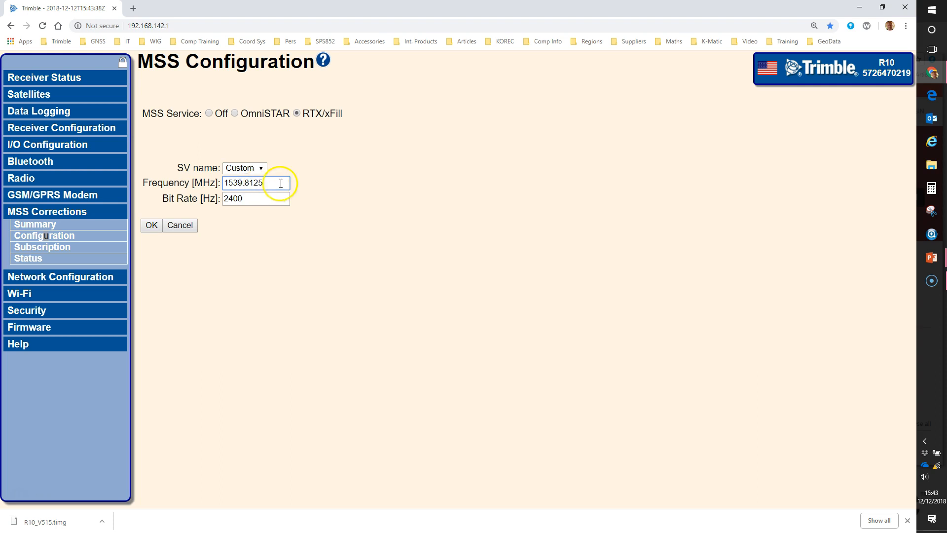
text(154)
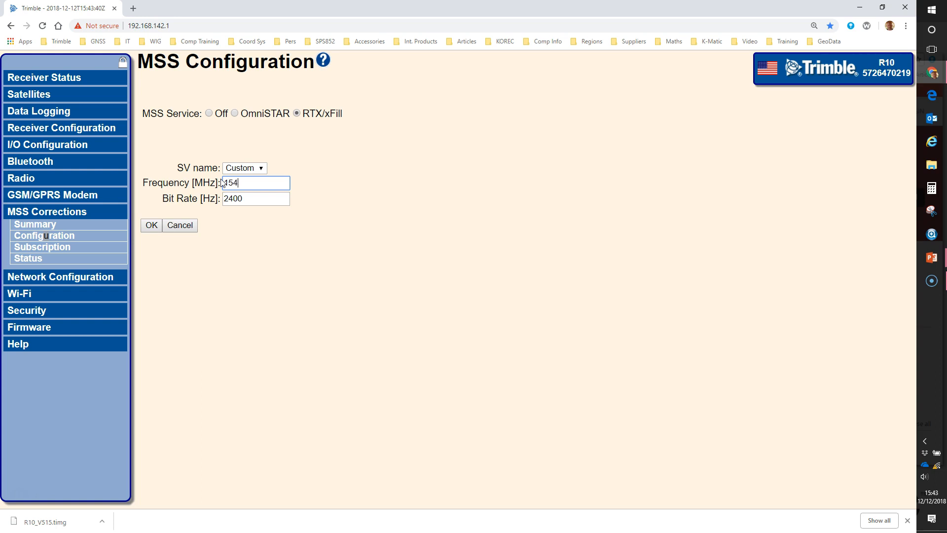
text(5.49)
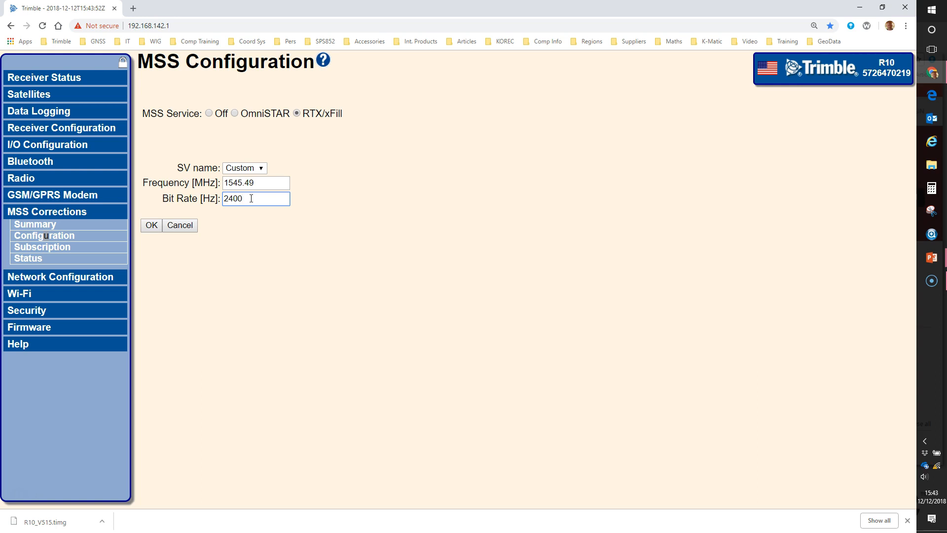
click(245, 198)
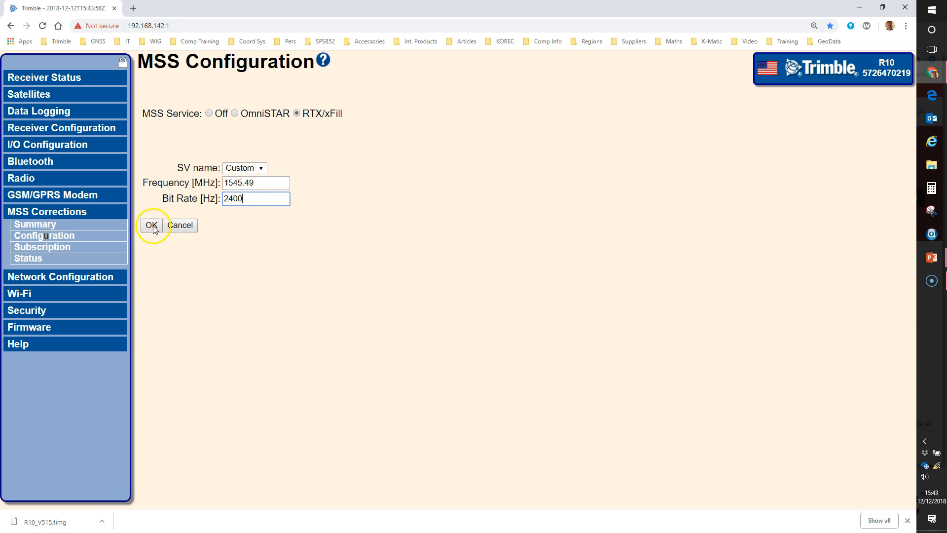
click(151, 225)
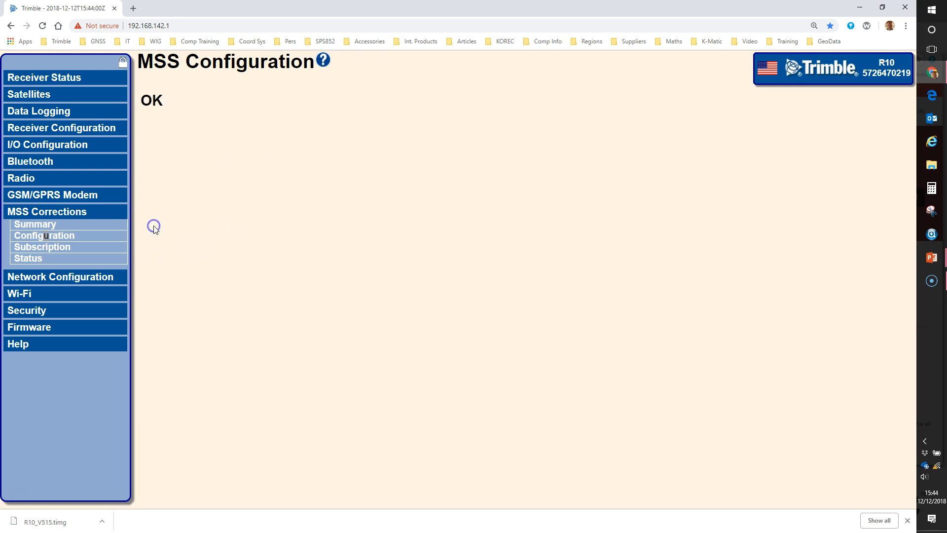
- Confirm the MSS Summary shows 1545.4900 MHz at 2400 Hz, then reopen Configuration
click(35, 224)
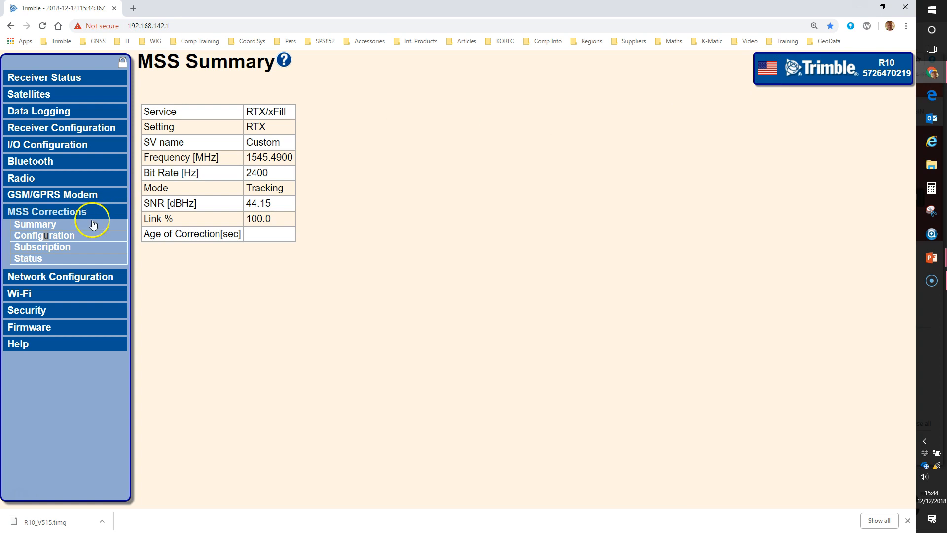
click(44, 235)
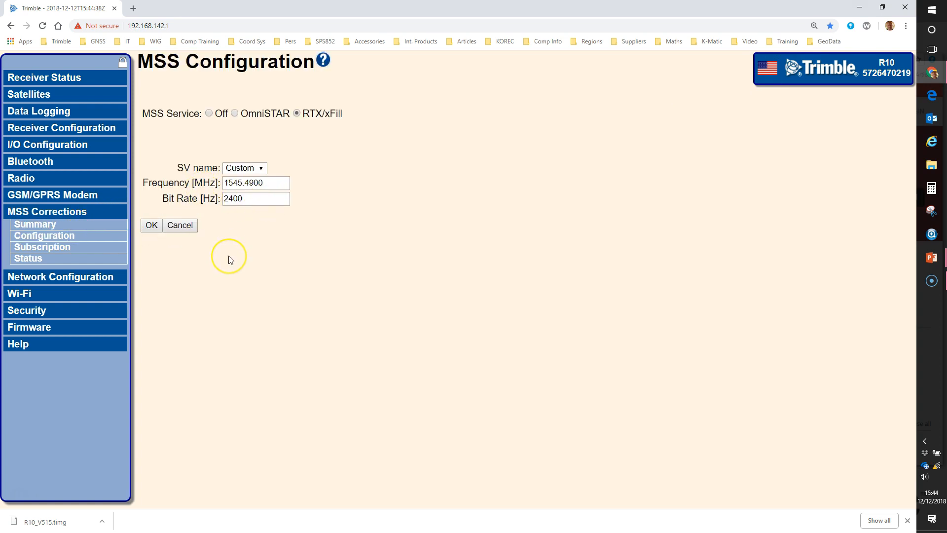